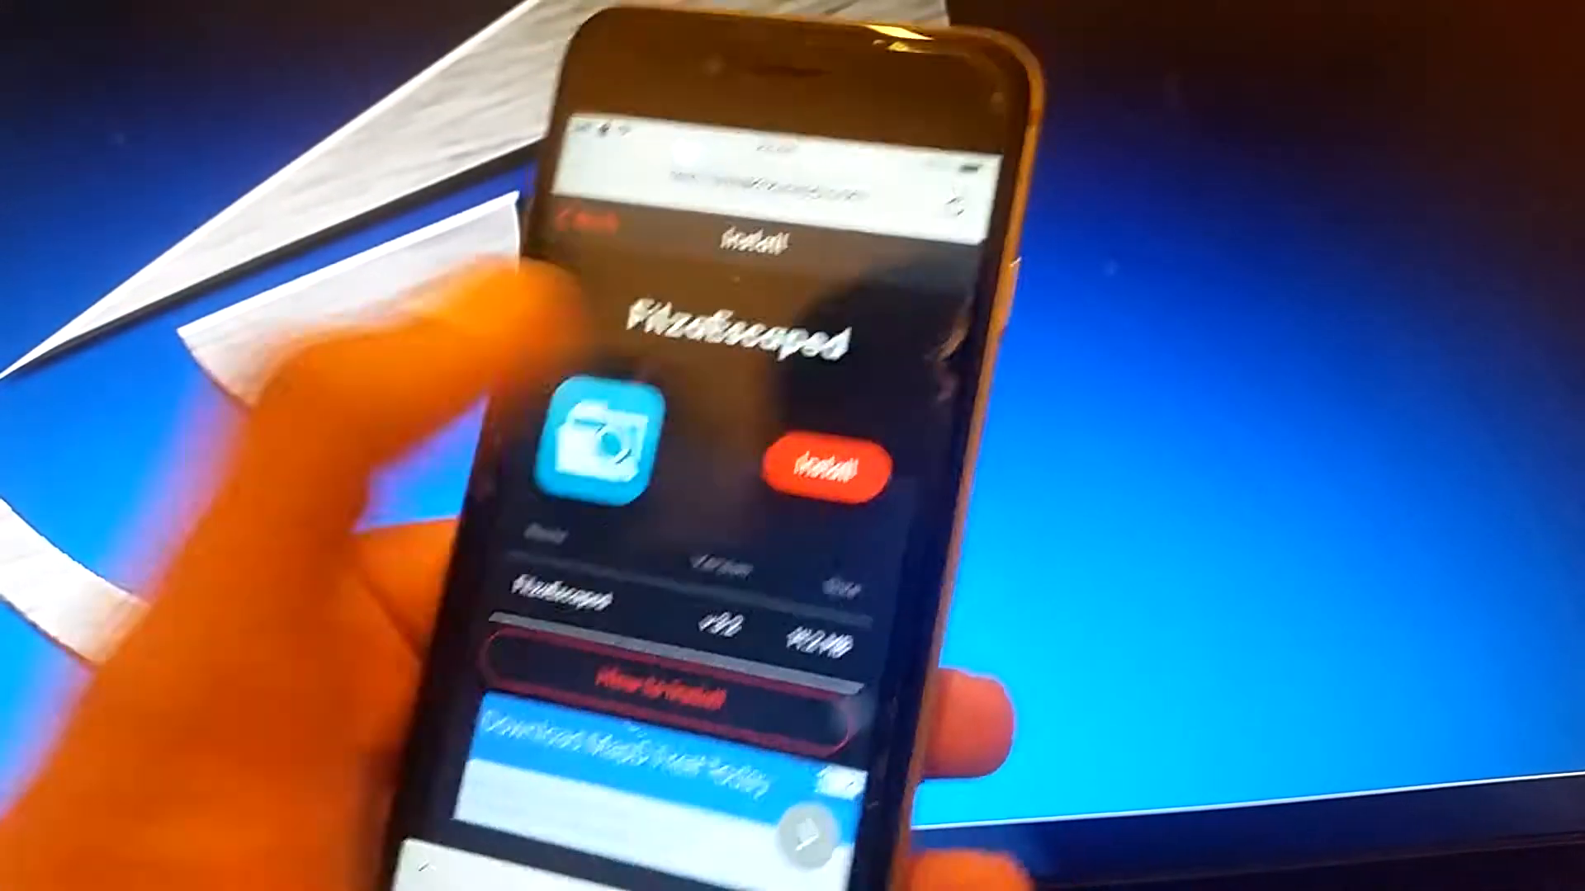
Start the FilzaEscaped install from its Safari download page.
{"action": "left_click", "coordinate": [820, 447]}
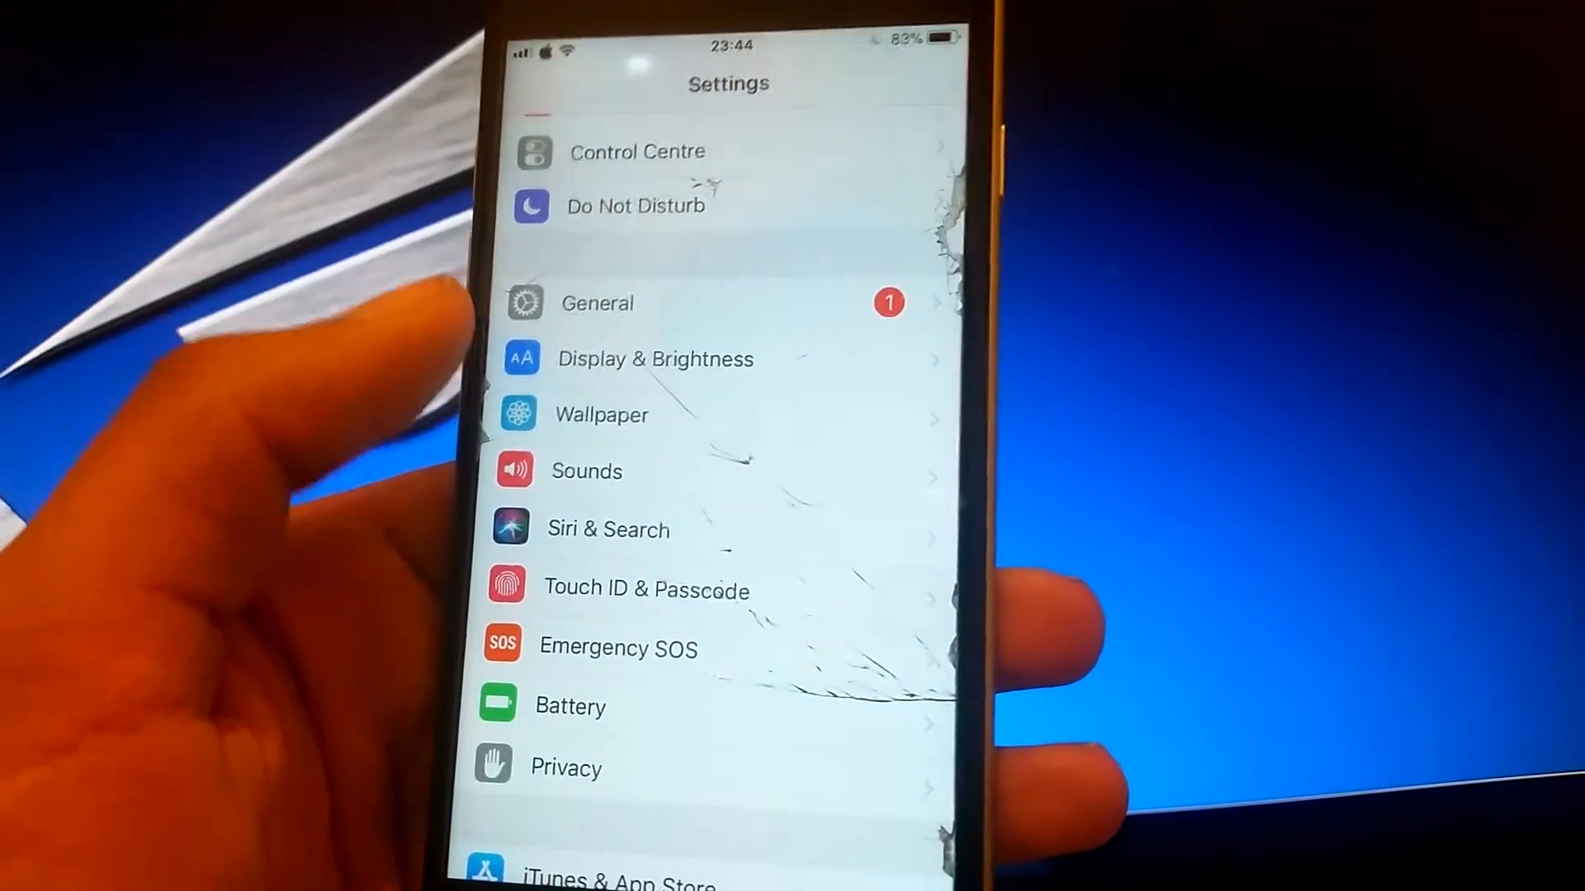
Reach the enterprise developer profile via General > Profiles & Device Management to trust FilzaEscaped.
{"action": "left_click", "coordinate": [596, 304]}
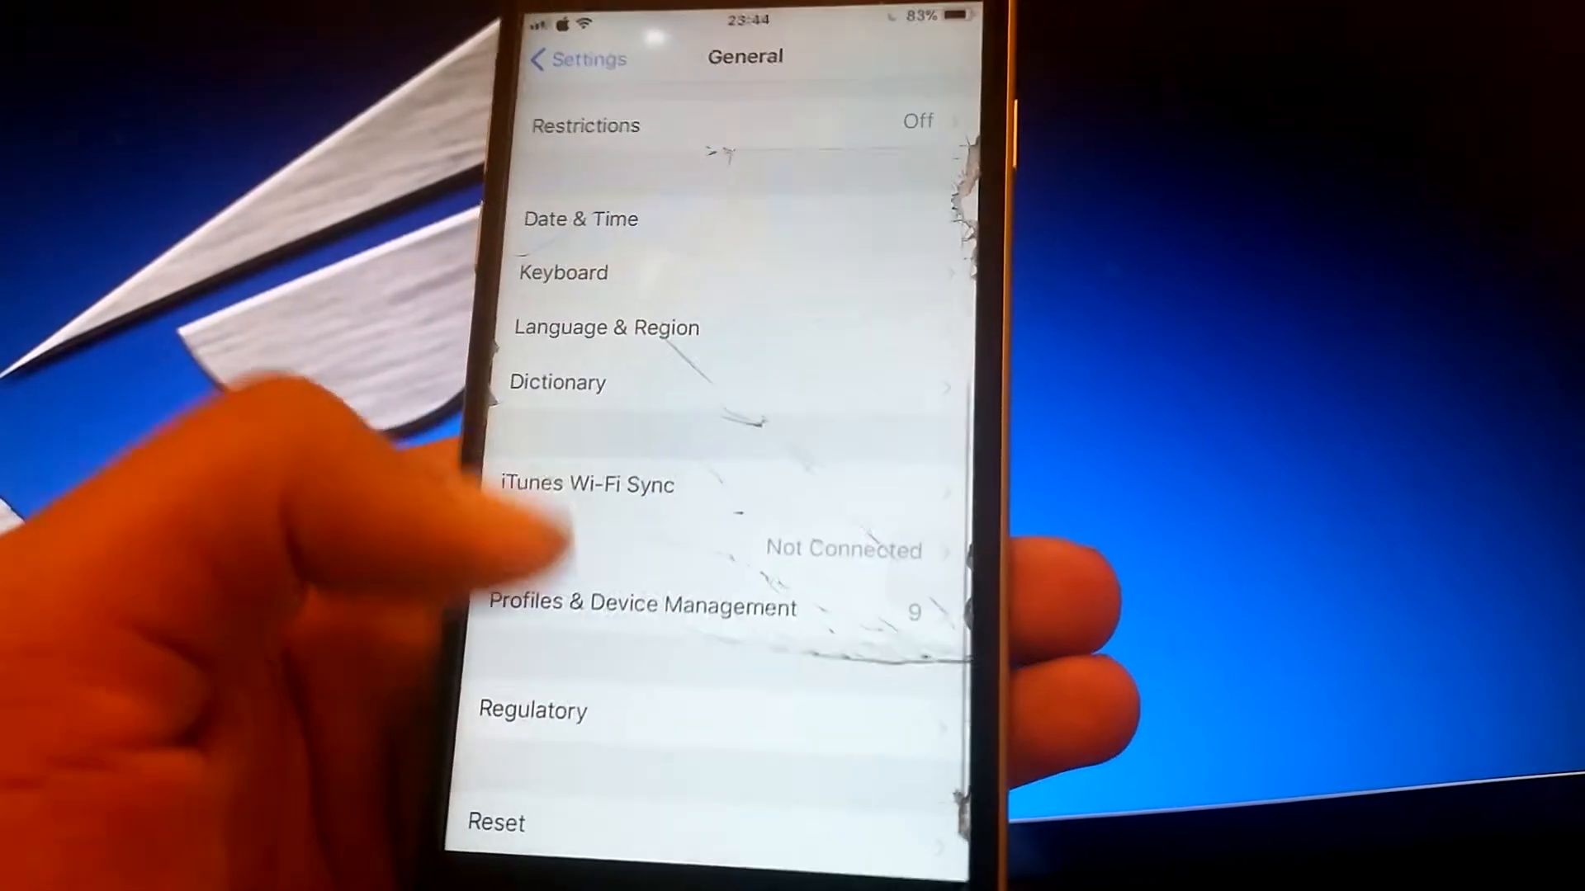
{"action": "left_click", "coordinate": [640, 604]}
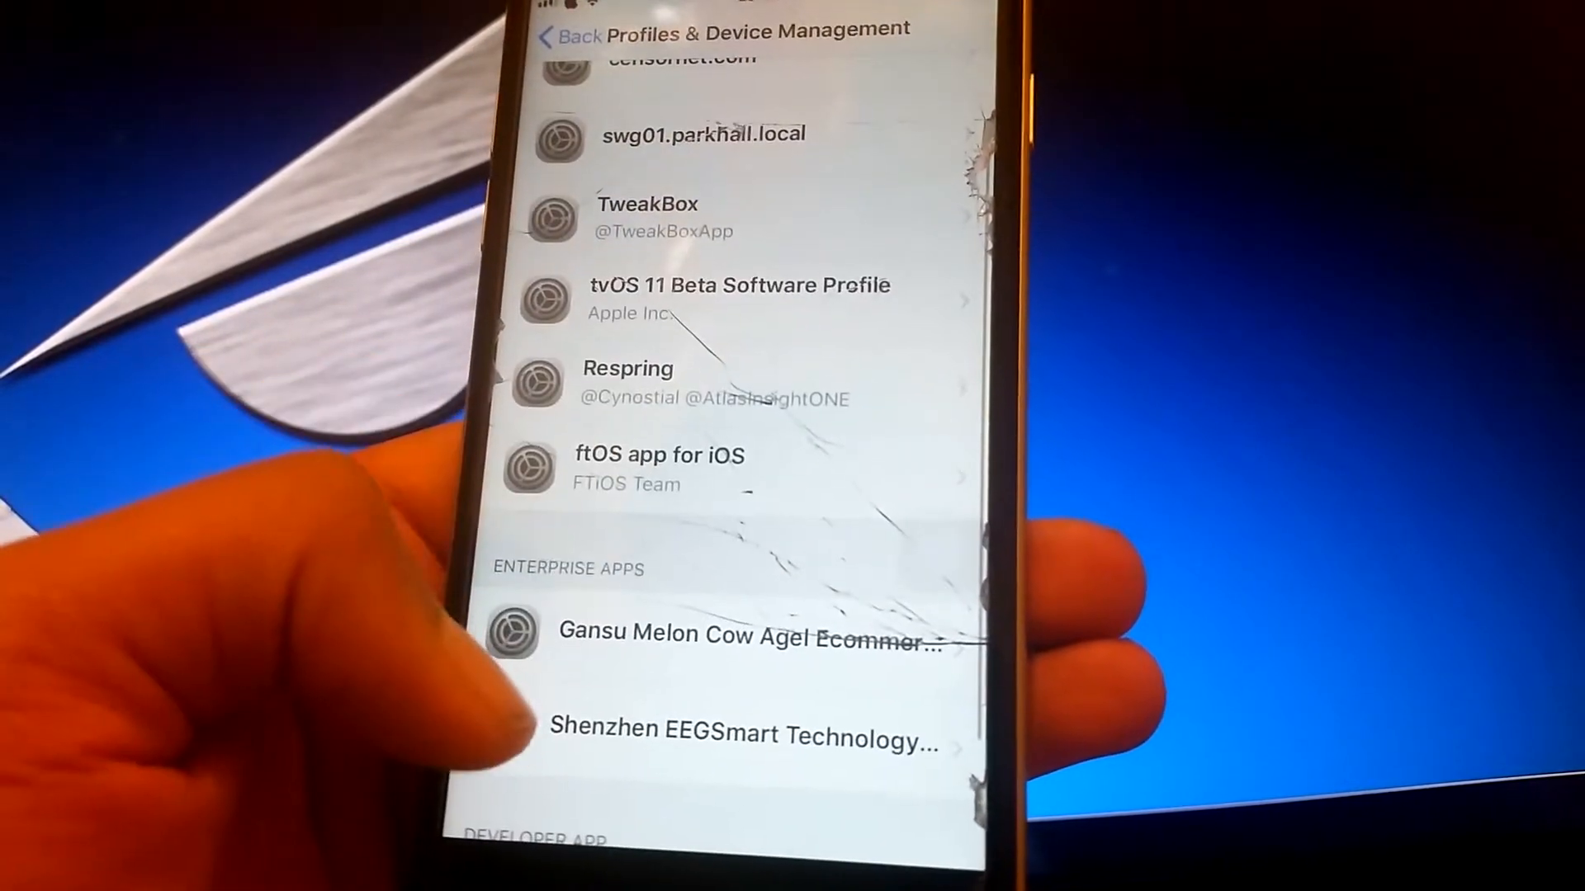
{"action": "left_click", "coordinate": [743, 733]}
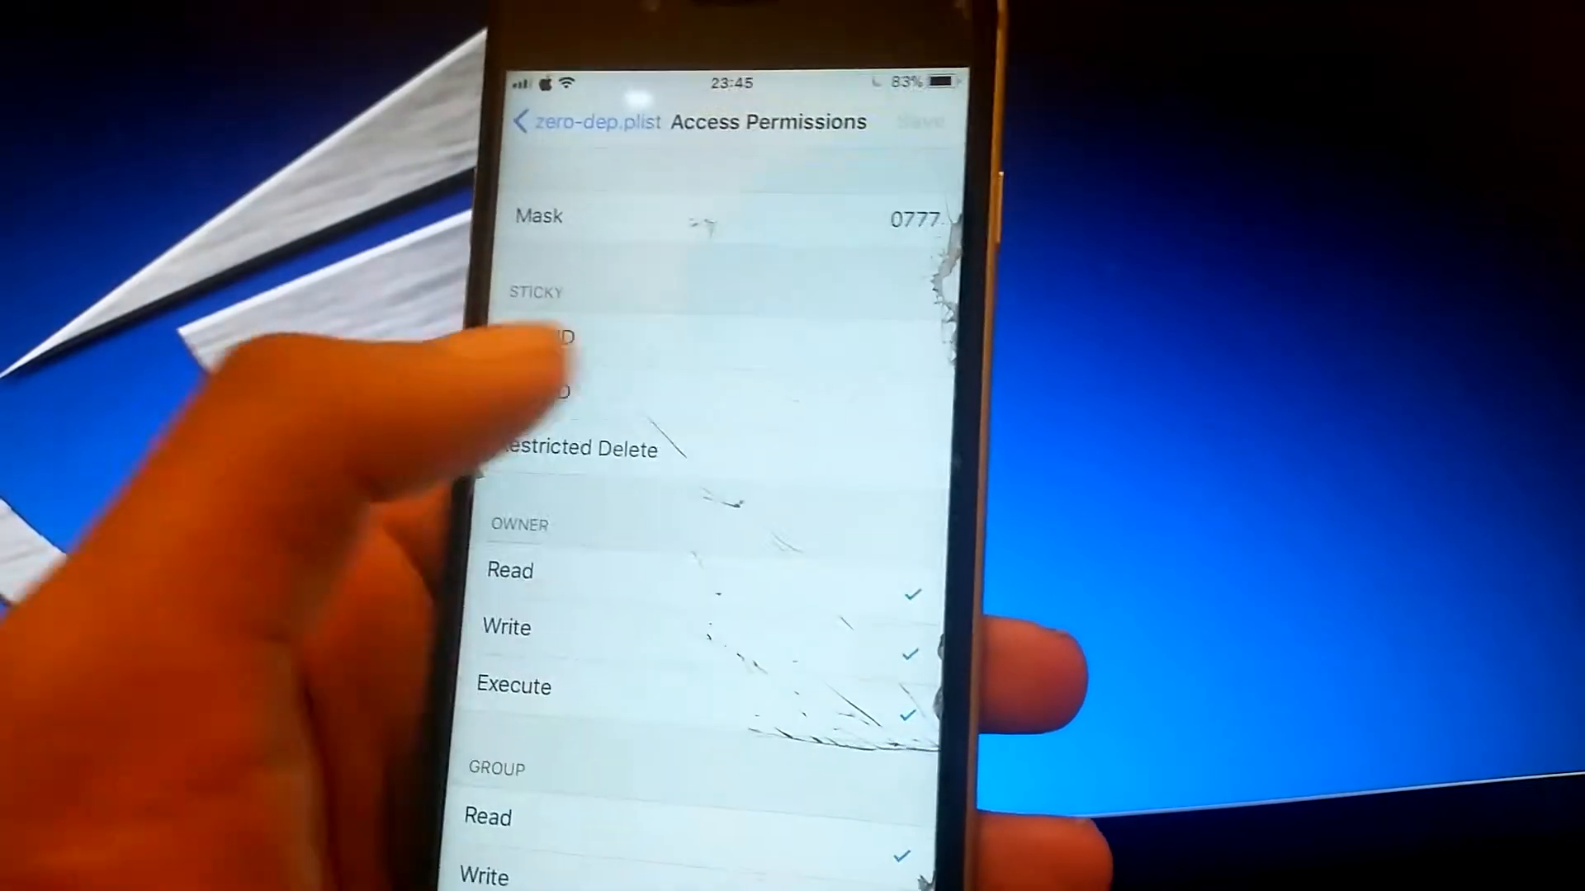
From Apps manager, enter Snapchat's container and its Documents folder.
{"action": "left_click", "coordinate": [555, 121]}
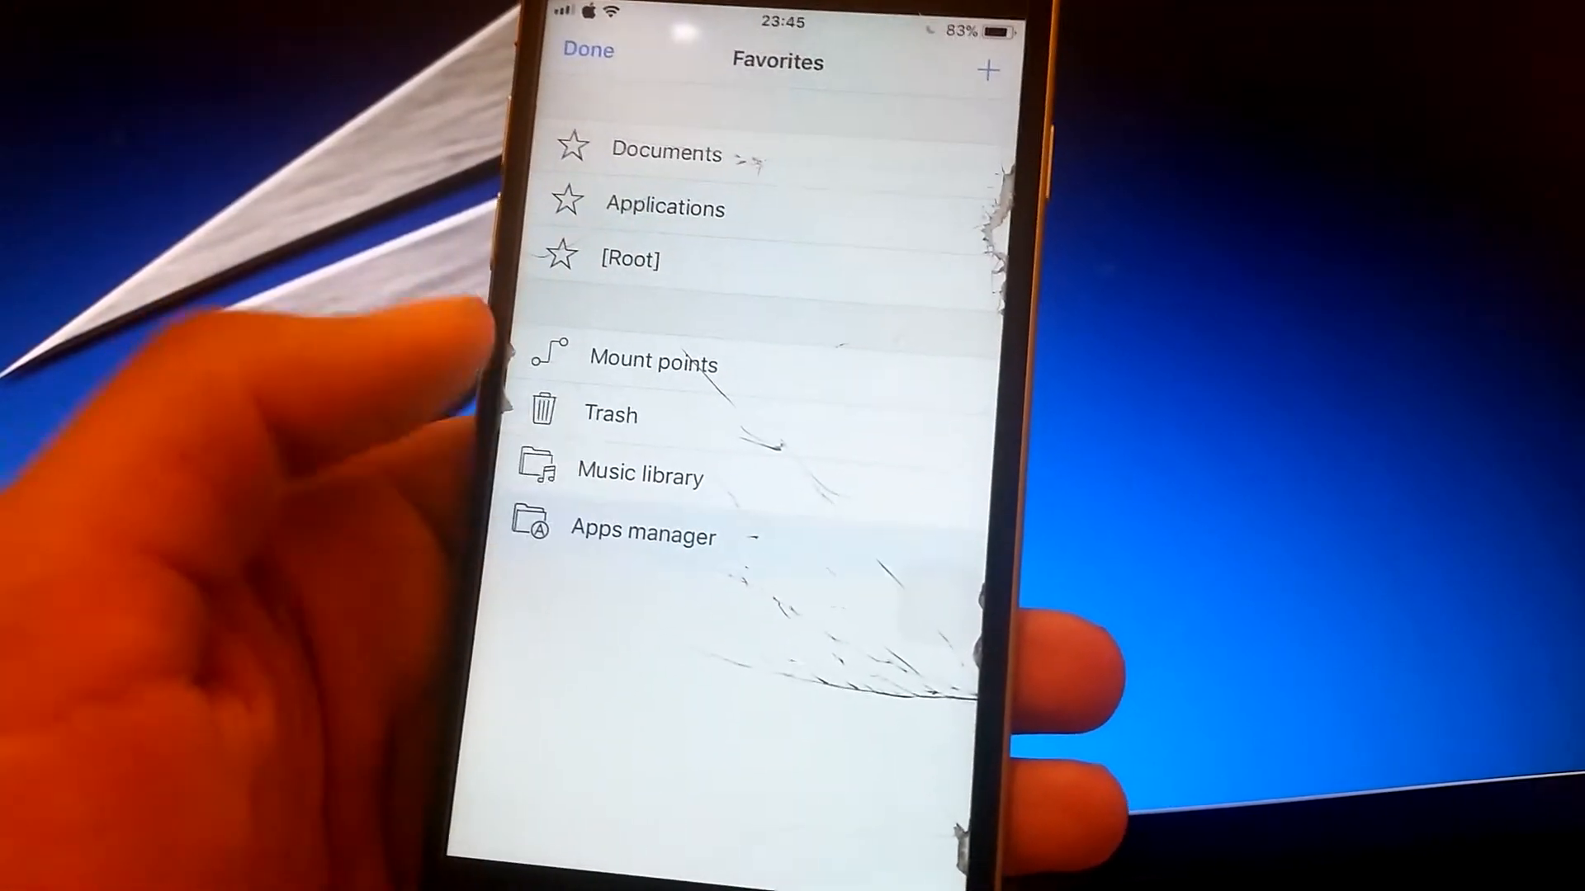
{"action": "left_click", "coordinate": [642, 533]}
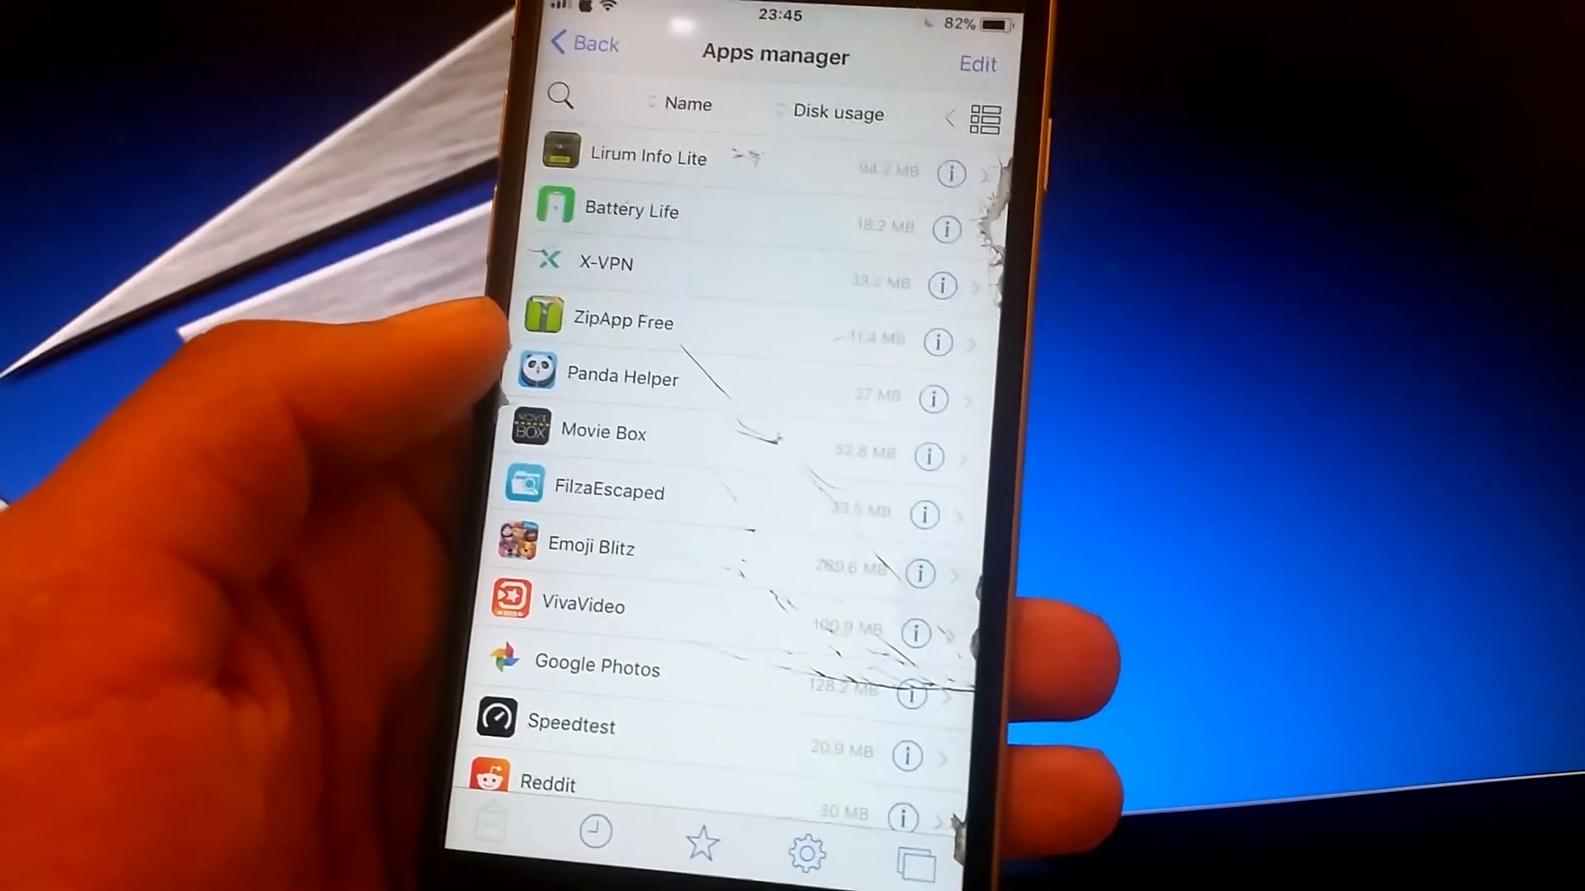
{"action": "scroll", "scroll_direction": "down", "scroll_amount": 3}
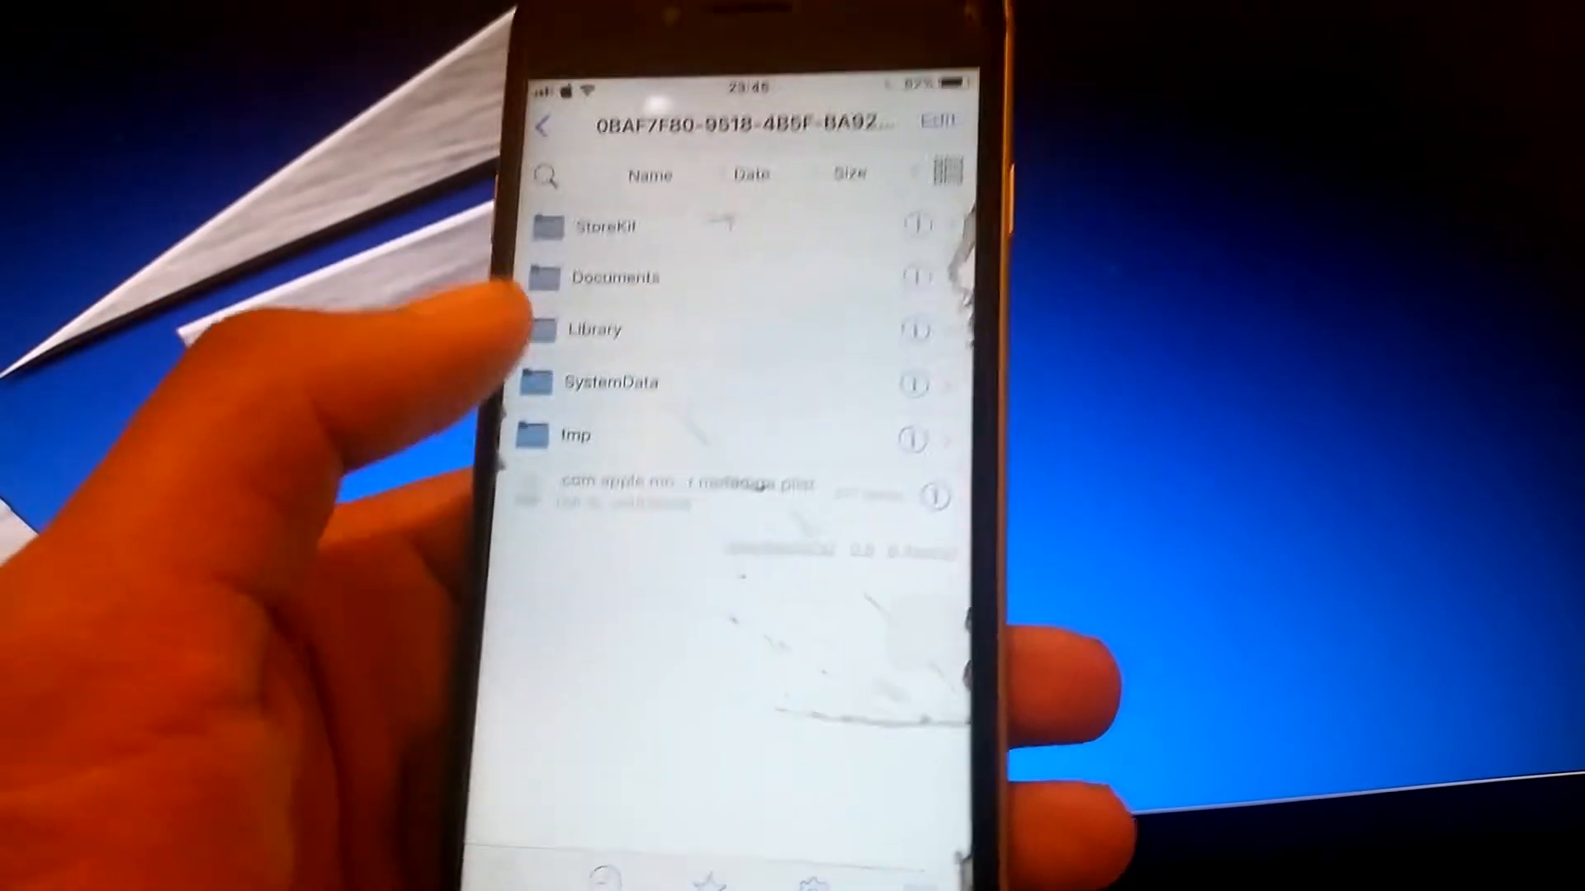
{"action": "left_click", "coordinate": [611, 277]}
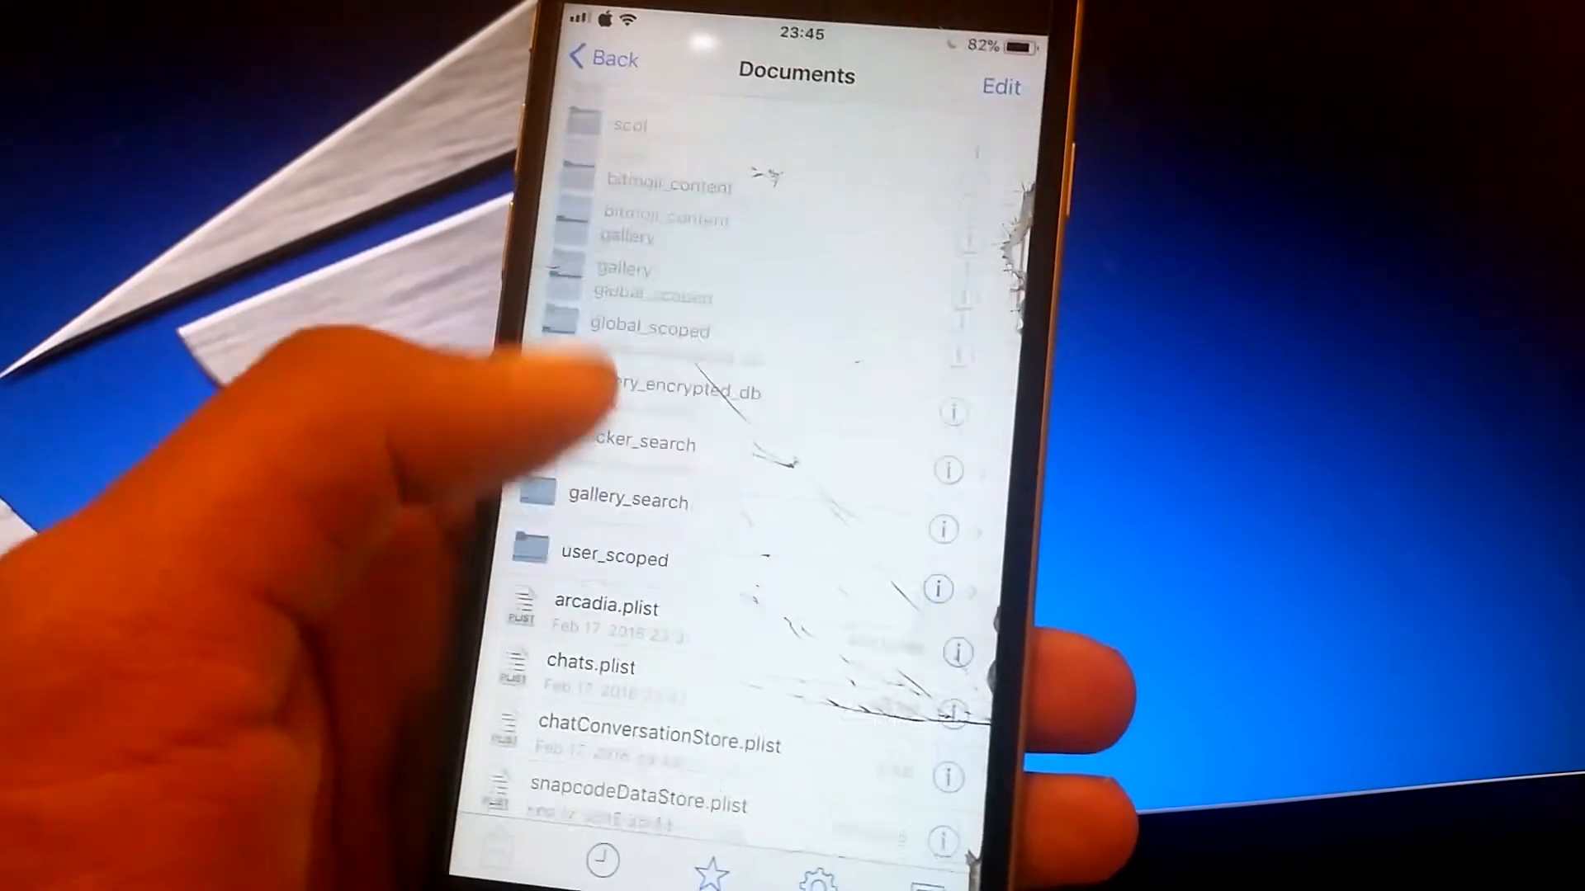
Locate zero-dep.plist and bring up its Access Permissions editor.
{"action": "scroll", "scroll_direction": "down", "scroll_amount": 3}
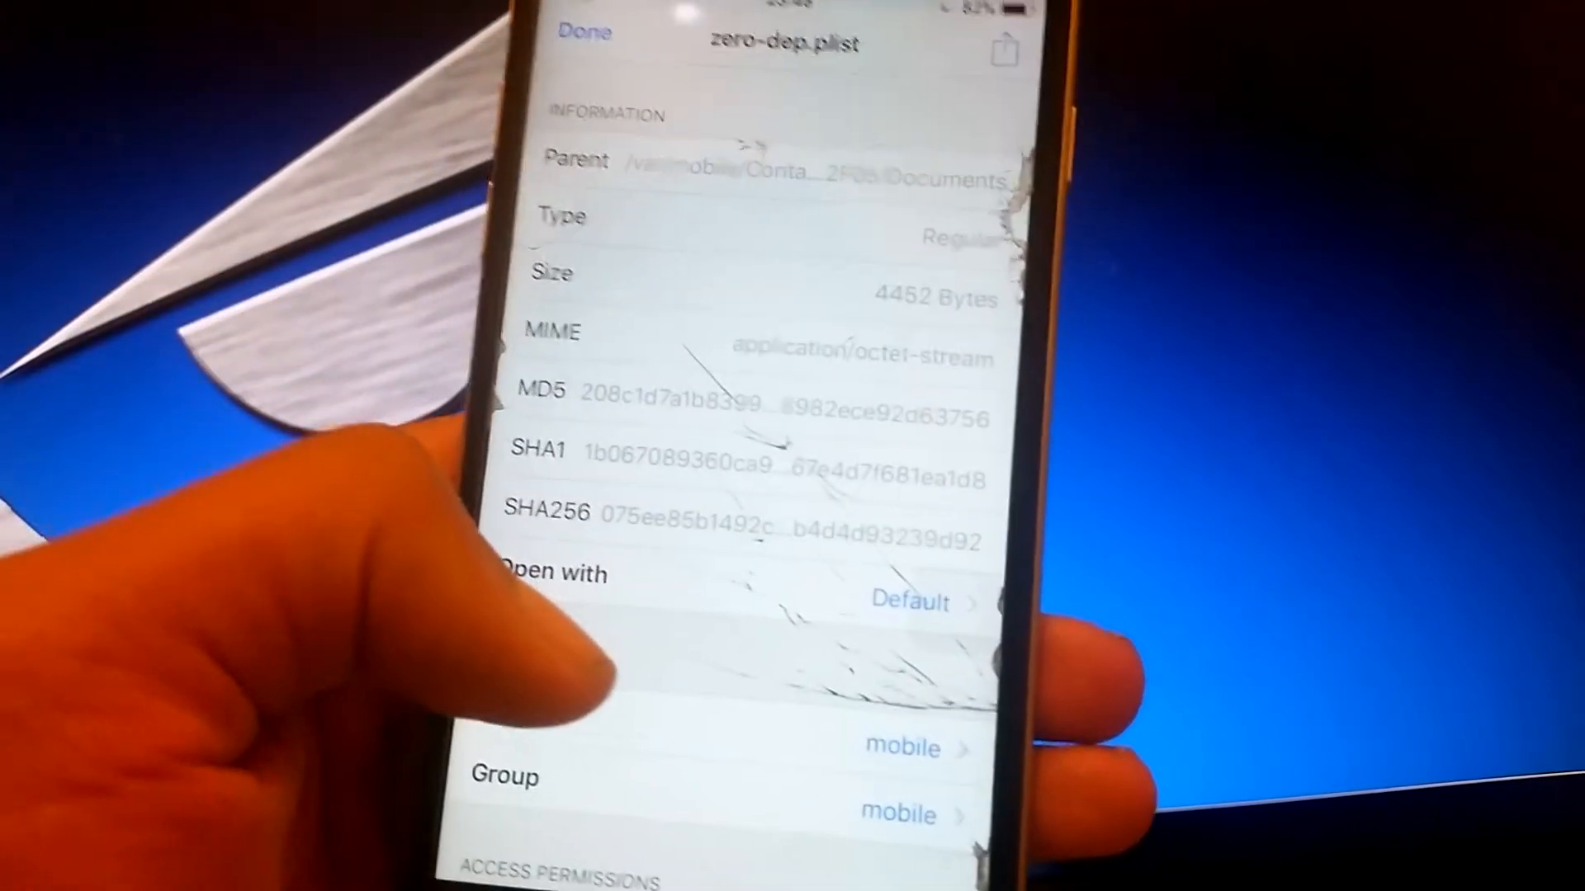
{"action": "scroll", "scroll_direction": "down", "scroll_amount": 3}
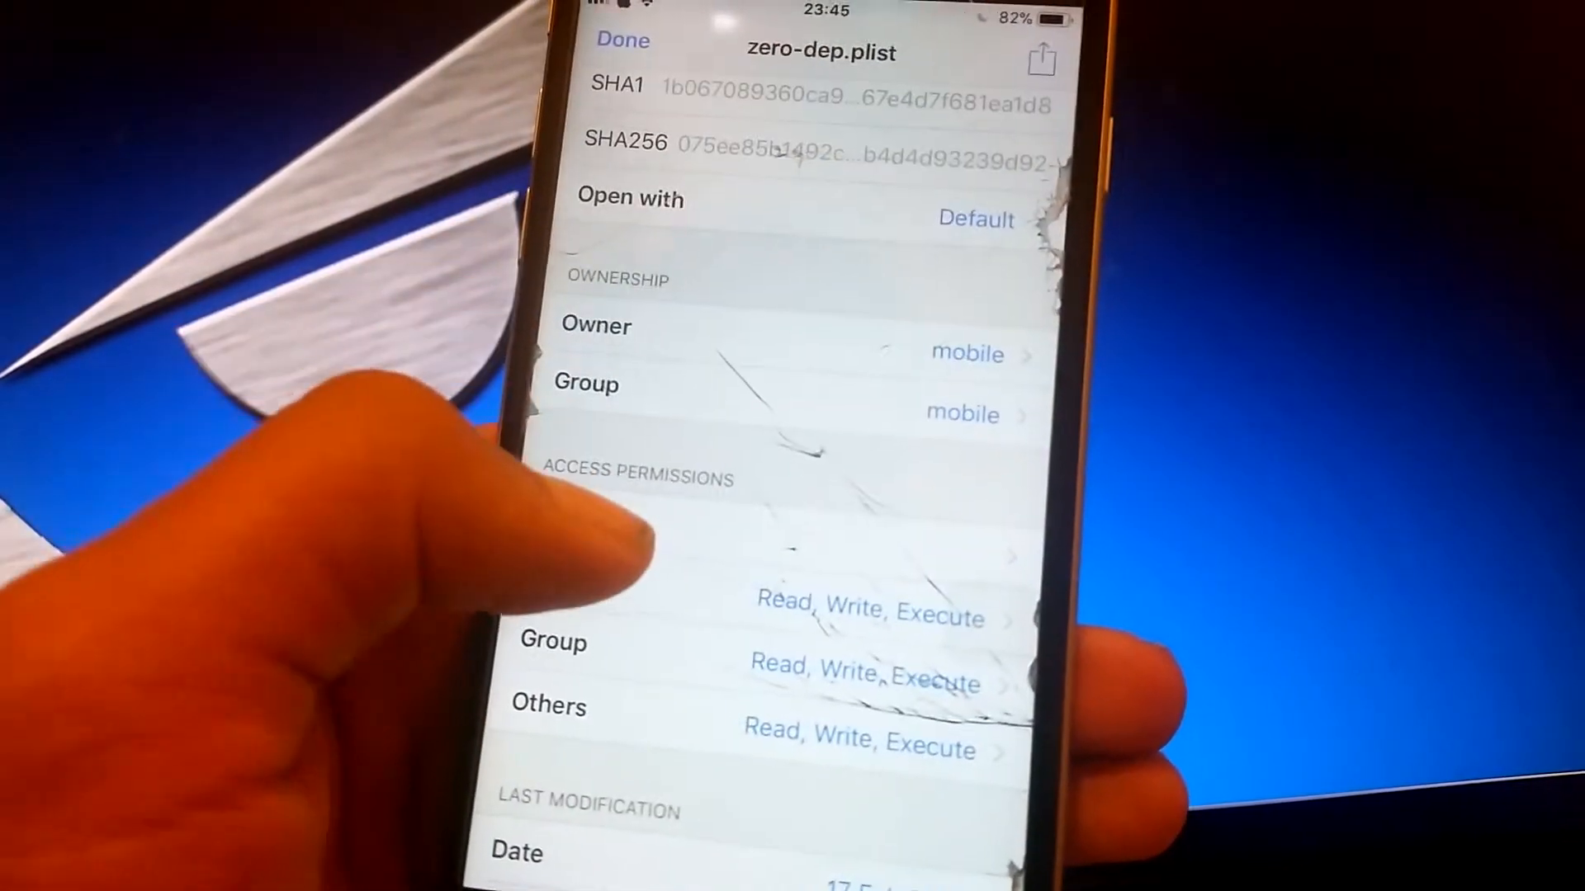
{"action": "left_click", "coordinate": [773, 616]}
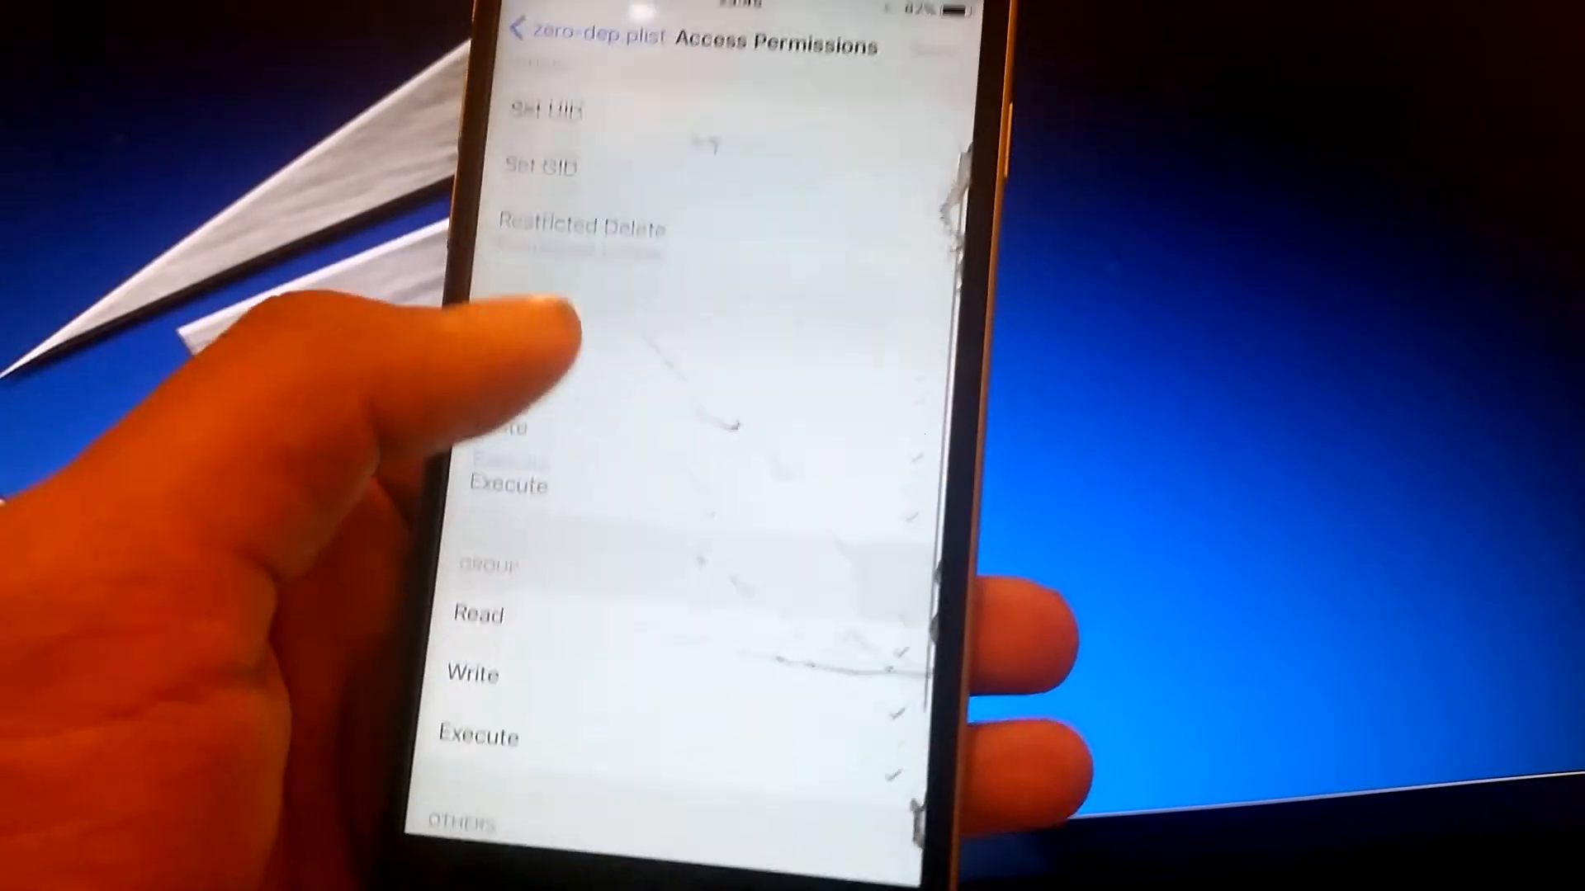
{"action": "scroll", "scroll_direction": "down", "scroll_amount": 3}
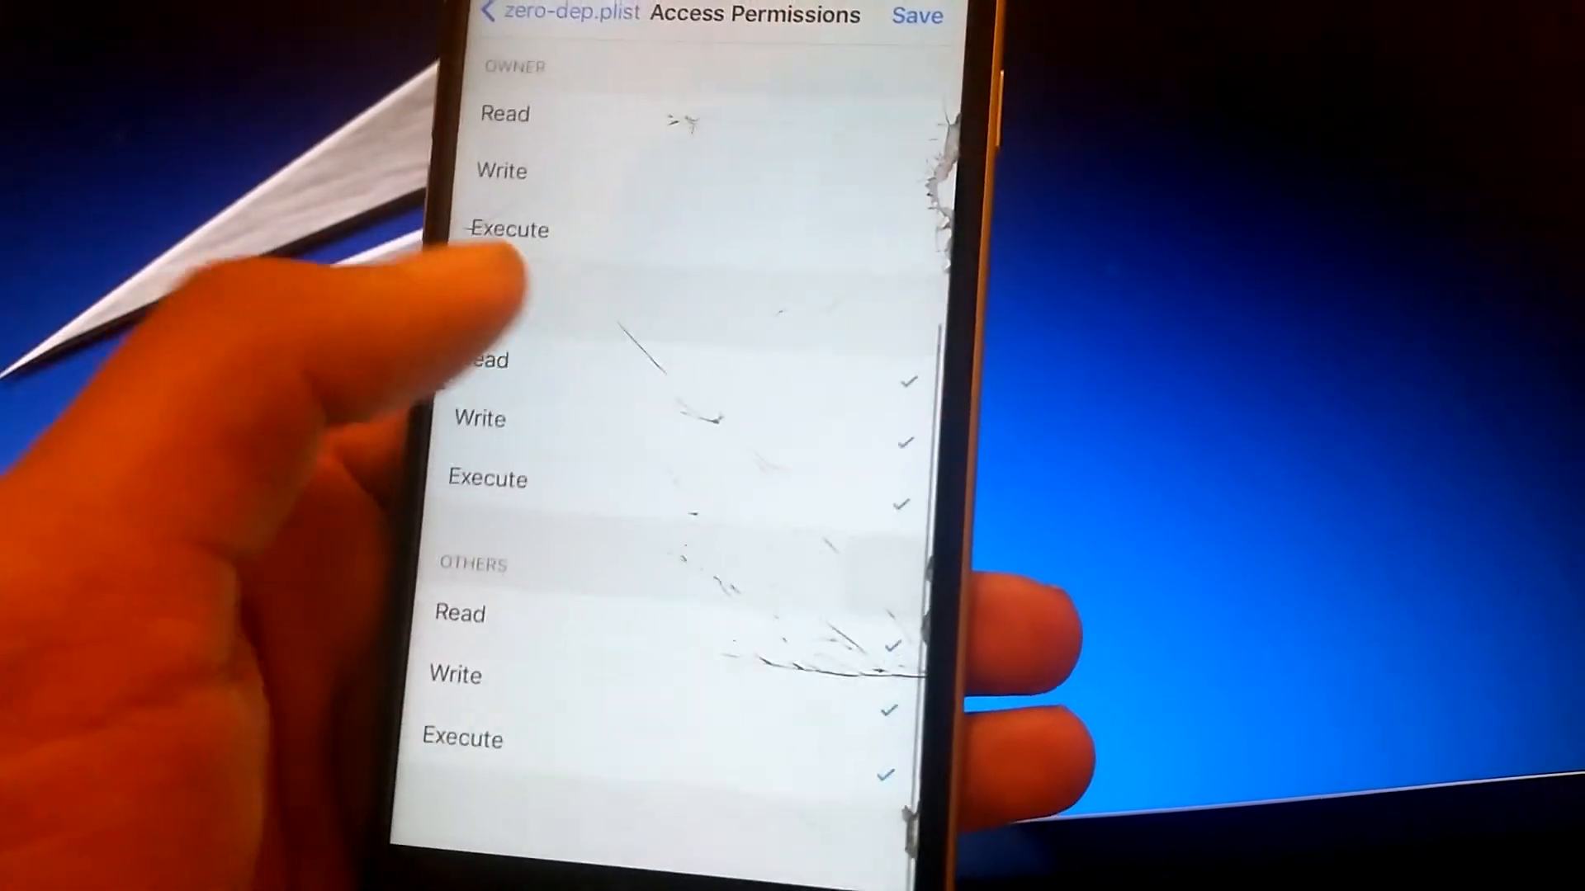